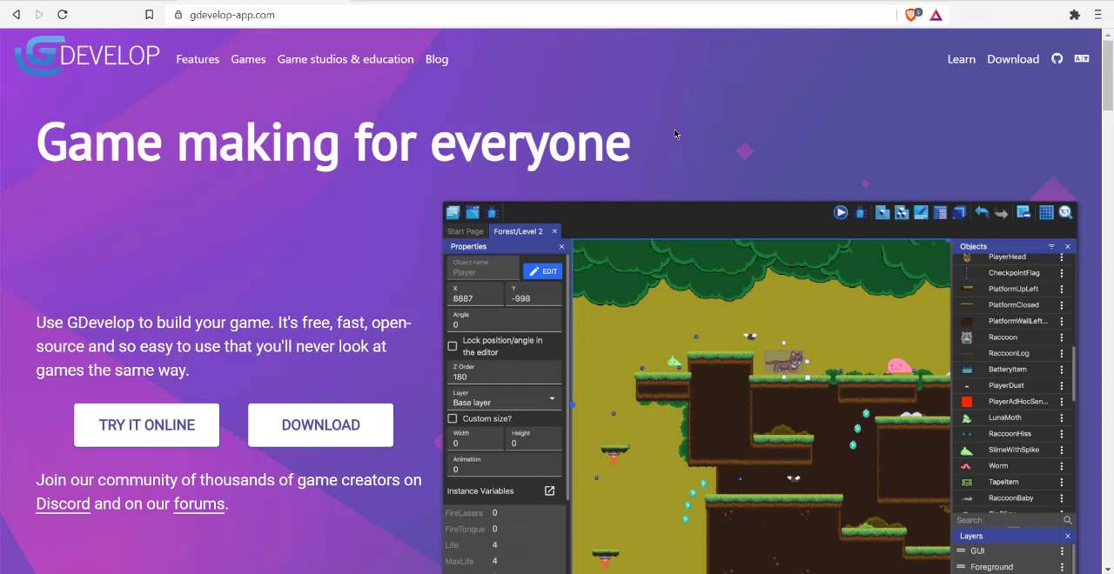
pyautogui.moveTo(423, 45)
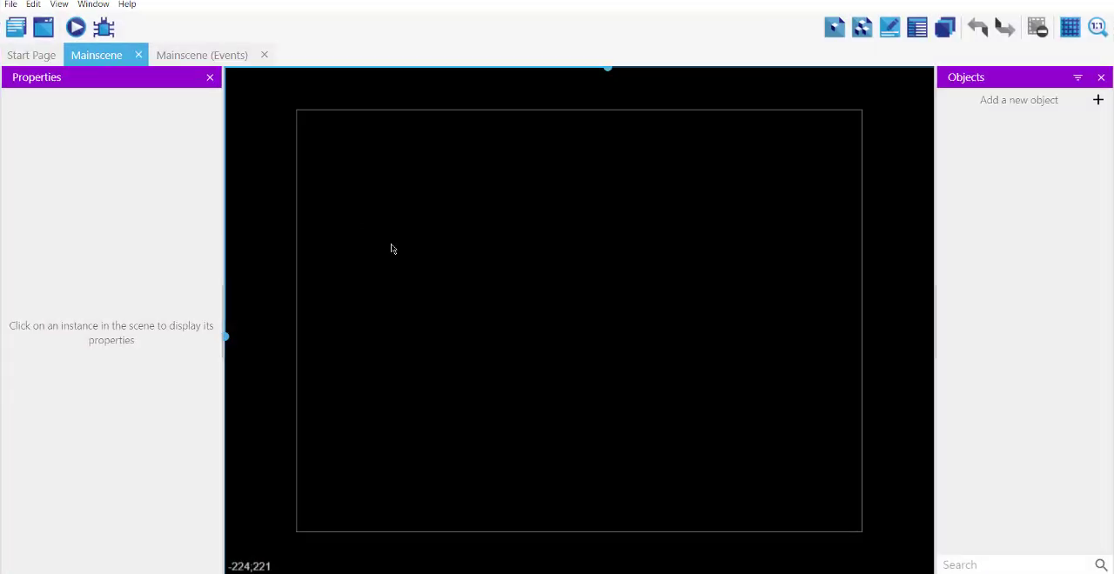
# Browse the project File menu and dismiss it without choosing anything
pyautogui.click(11, 4)
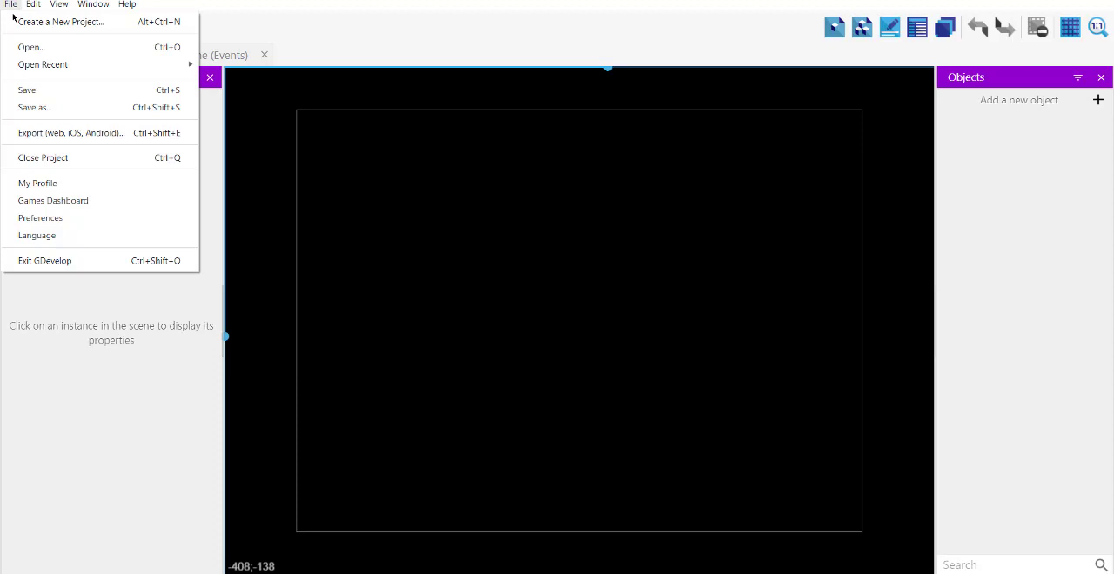
pyautogui.click(316, 219)
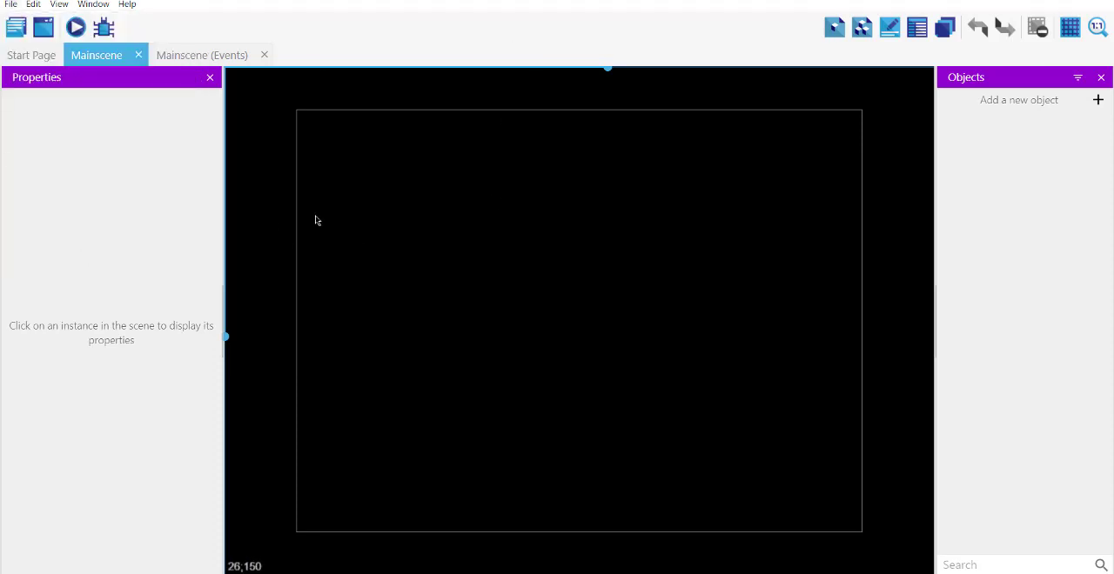
pyautogui.moveTo(939, 124)
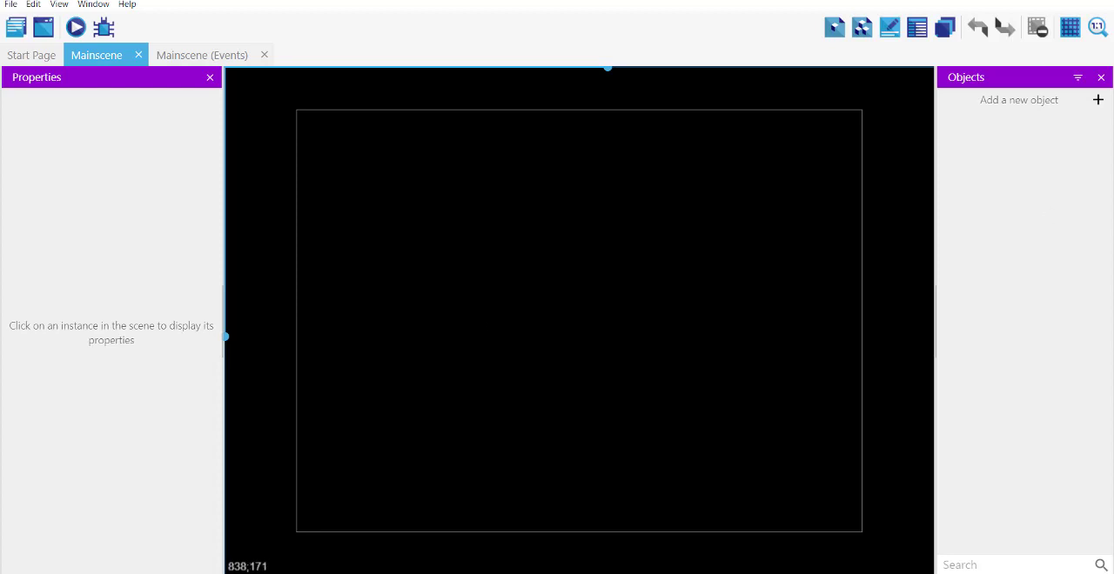
pyautogui.moveTo(352, 299)
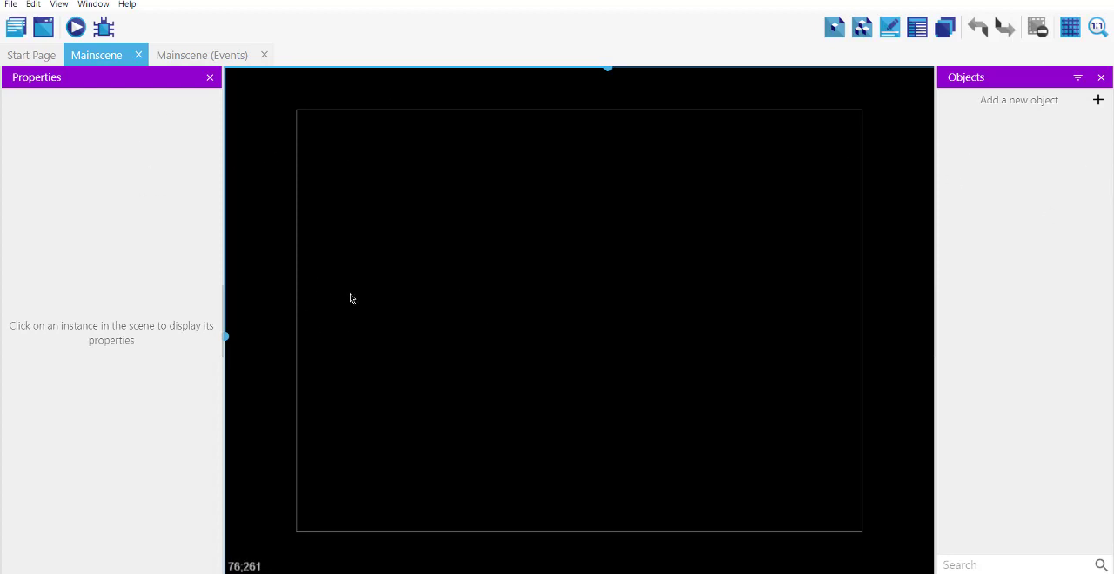
pyautogui.moveTo(323, 231)
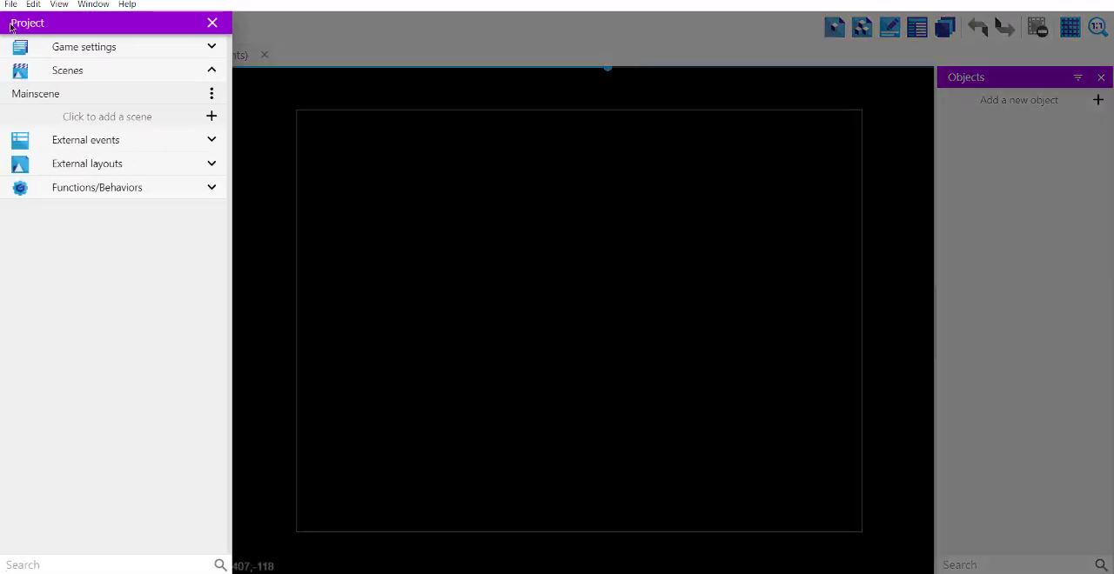
# Review Mainscene's scene properties and close them, keeping the black background
pyautogui.click(211, 94)
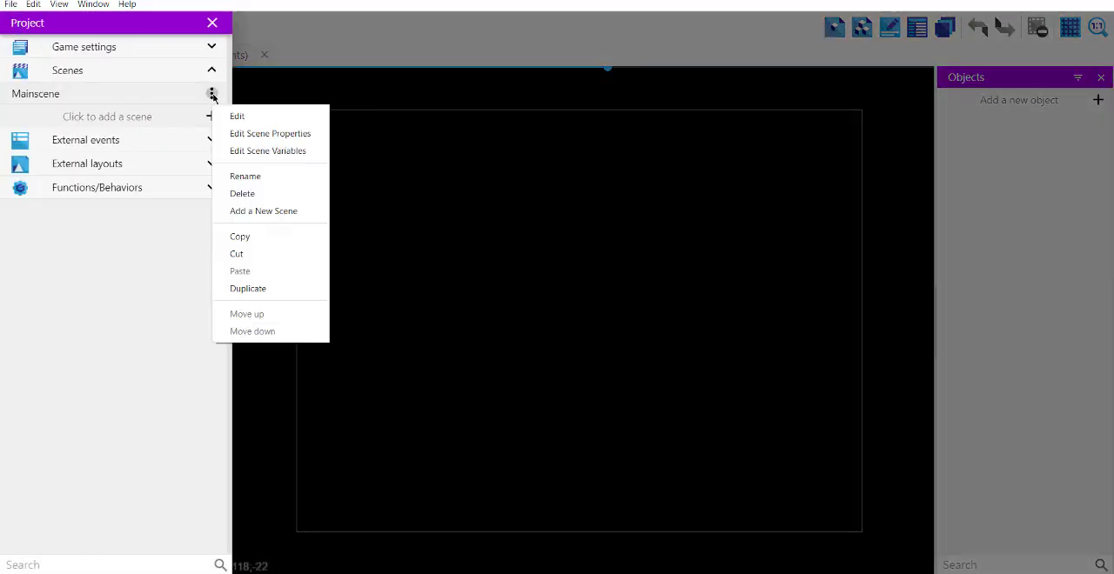
pyautogui.moveTo(267, 150)
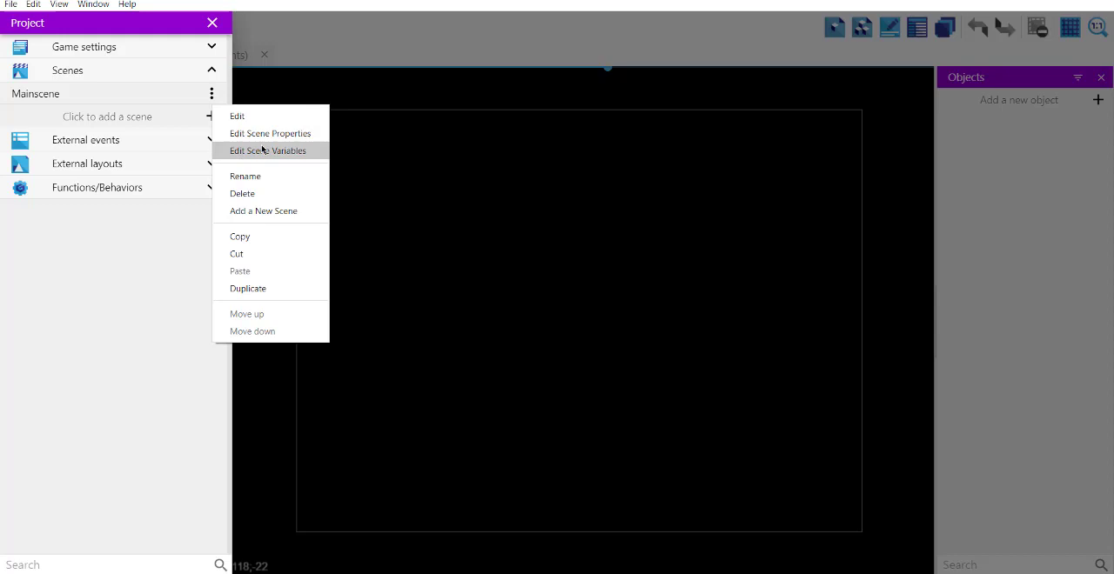
pyautogui.click(270, 133)
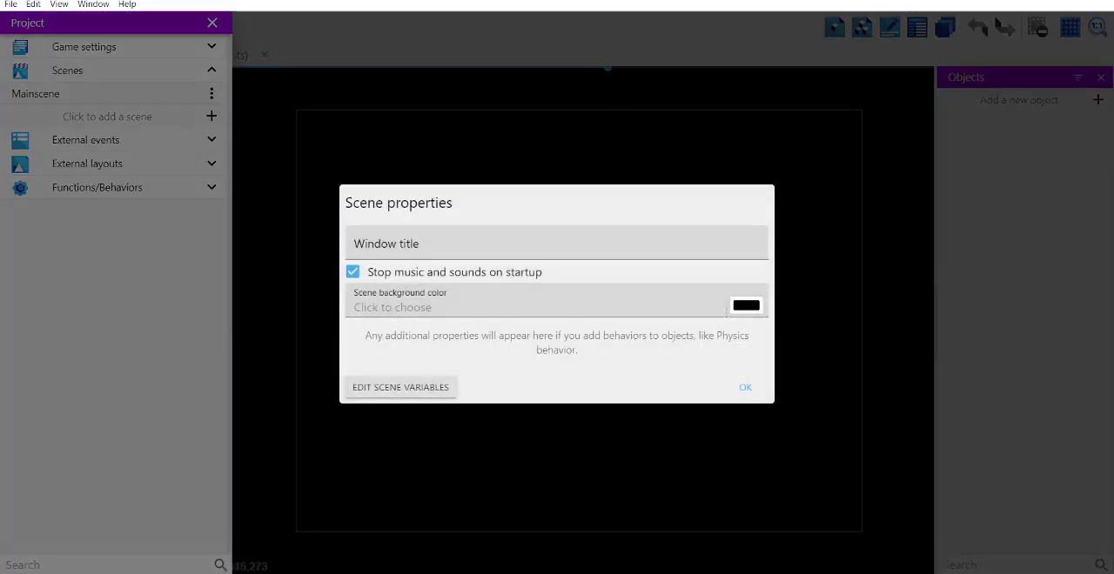
pyautogui.moveTo(746, 389)
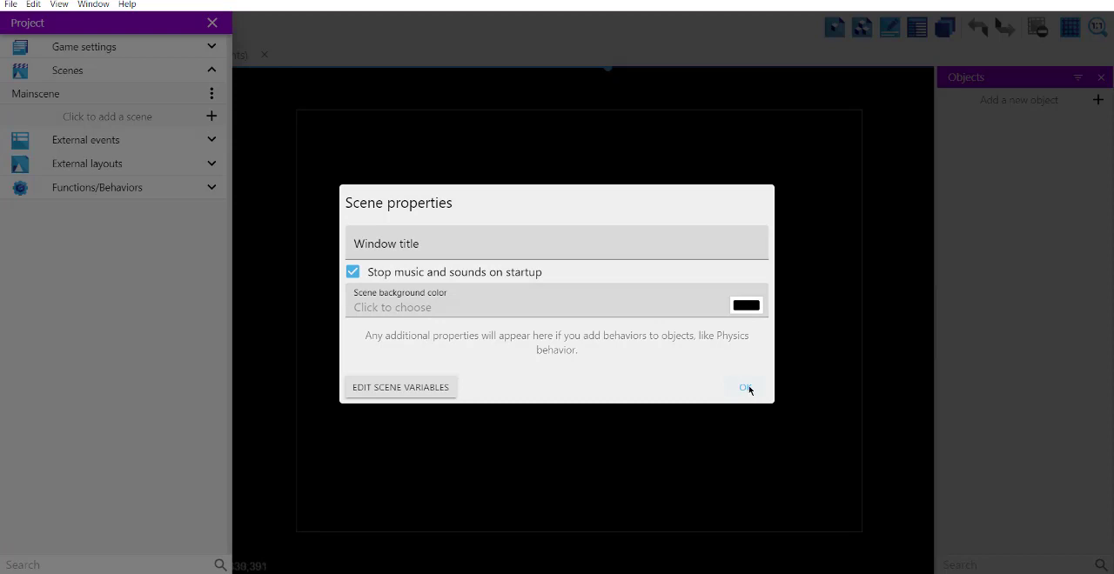
pyautogui.click(745, 387)
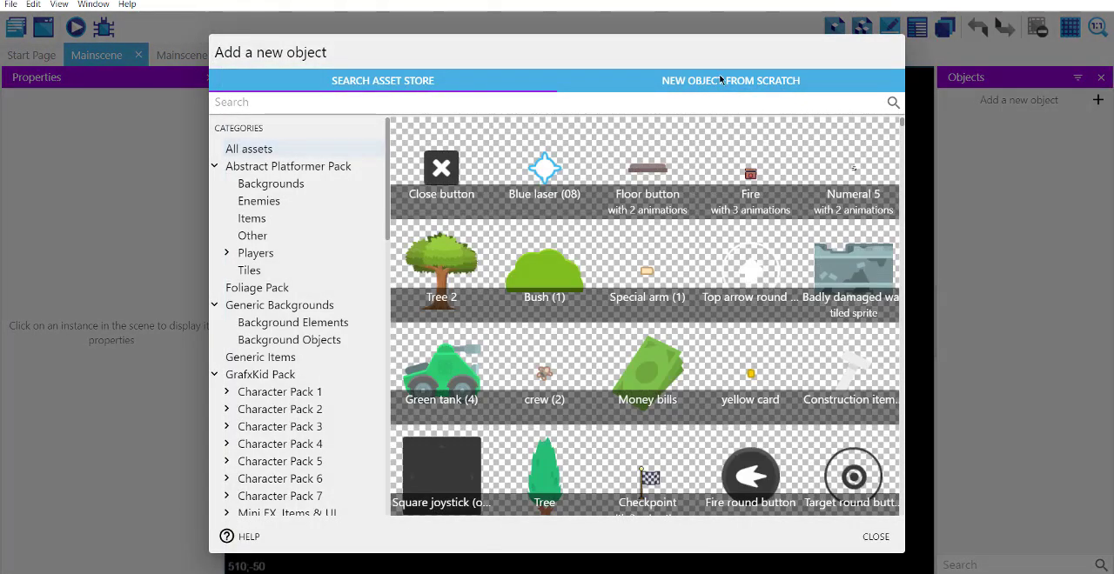
# Start a new Particles Emitter object from scratch
pyautogui.click(730, 80)
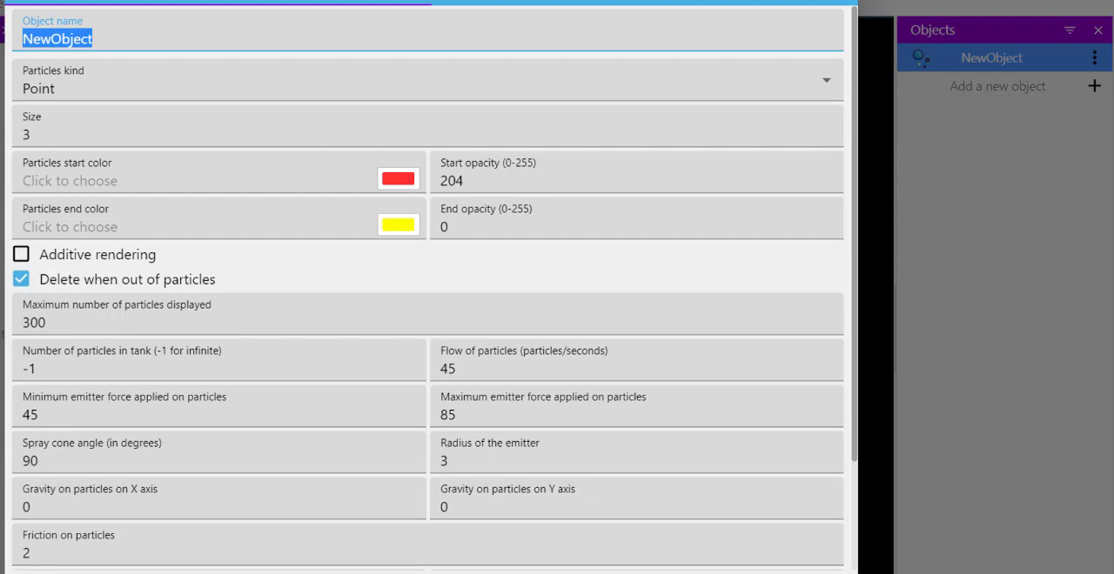
# Name the emitter Orb and set particle size 20
pyautogui.write('Orb')
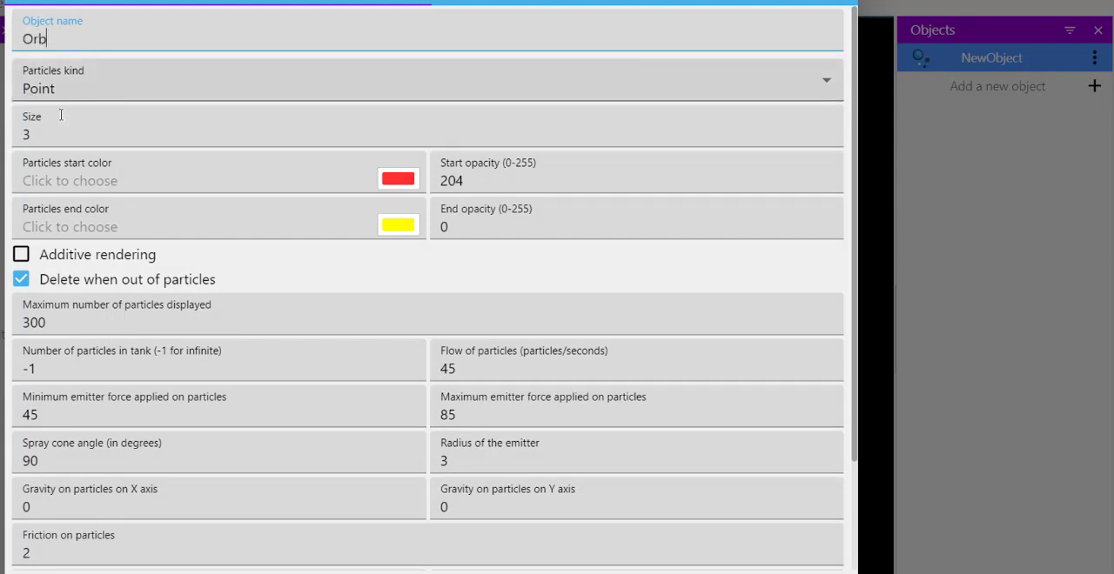
pyautogui.click(87, 134)
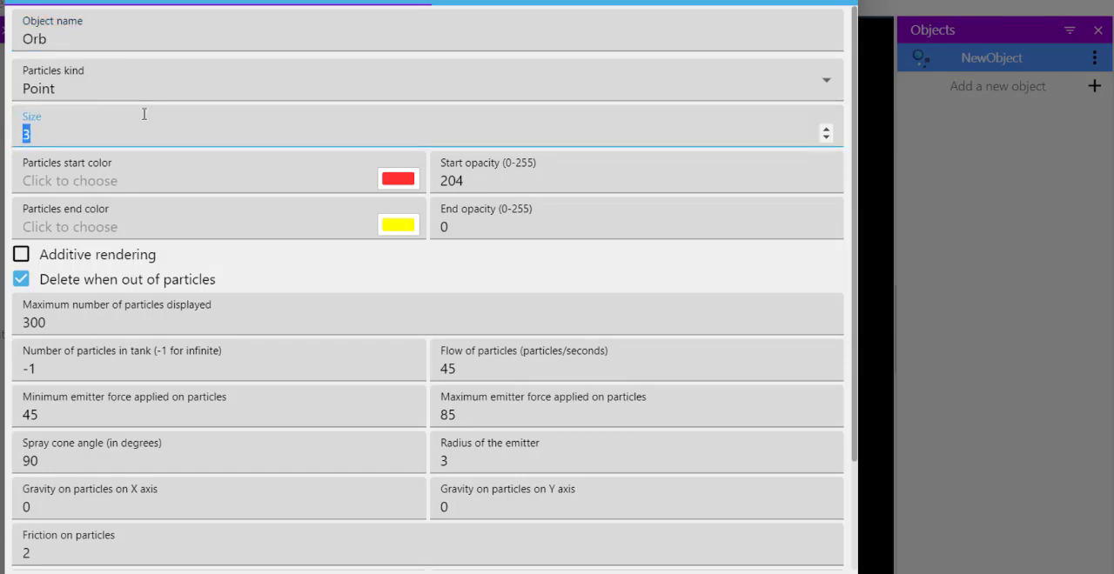
pyautogui.write('20')
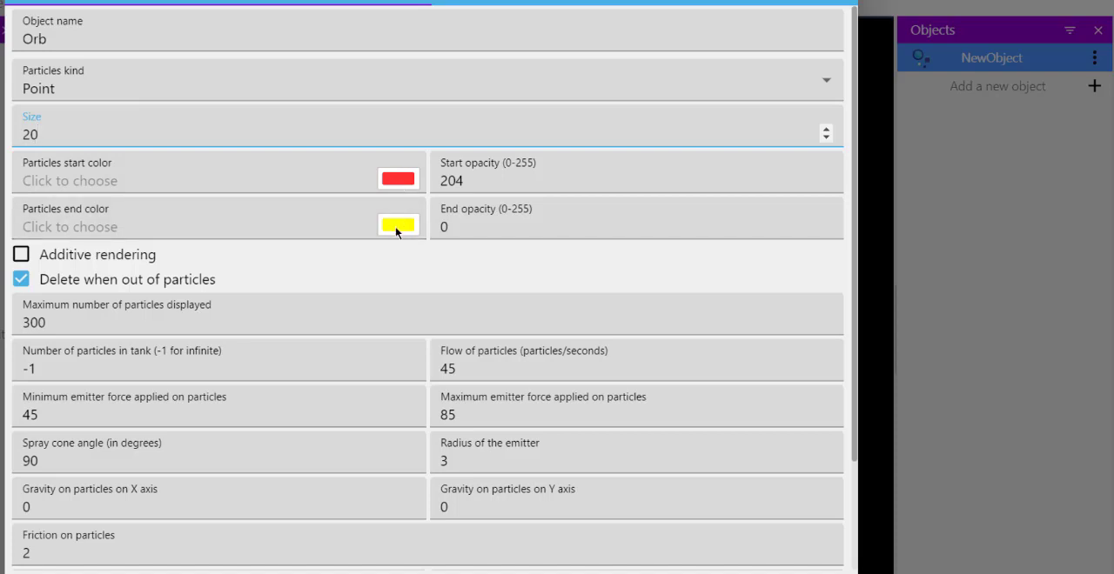
# Set start opacity 50 and end opacity 255, and stop deleting when out of particles
pyautogui.click(636, 180)
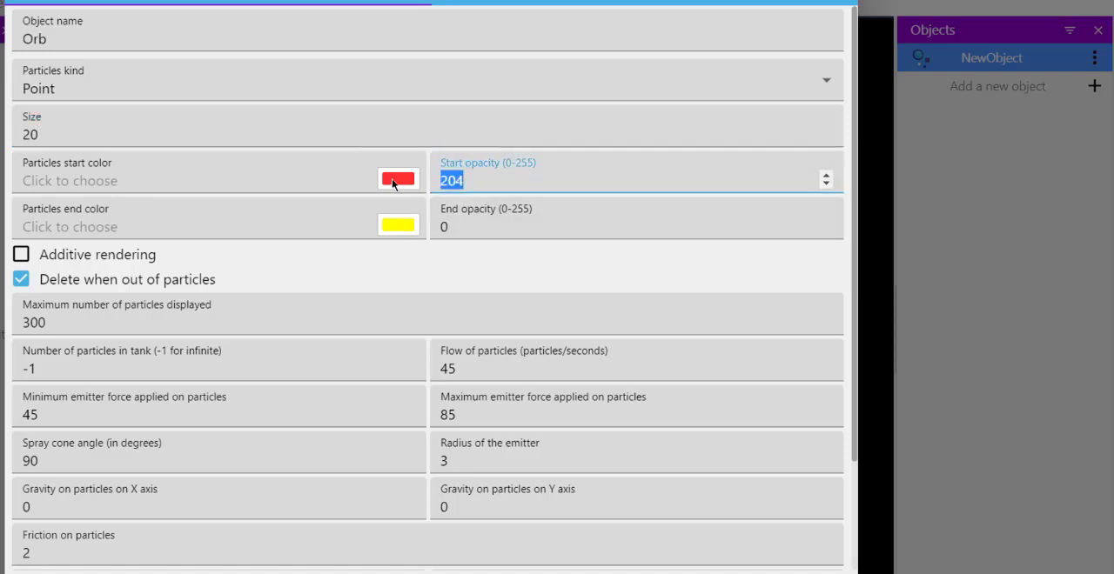
pyautogui.write('50')
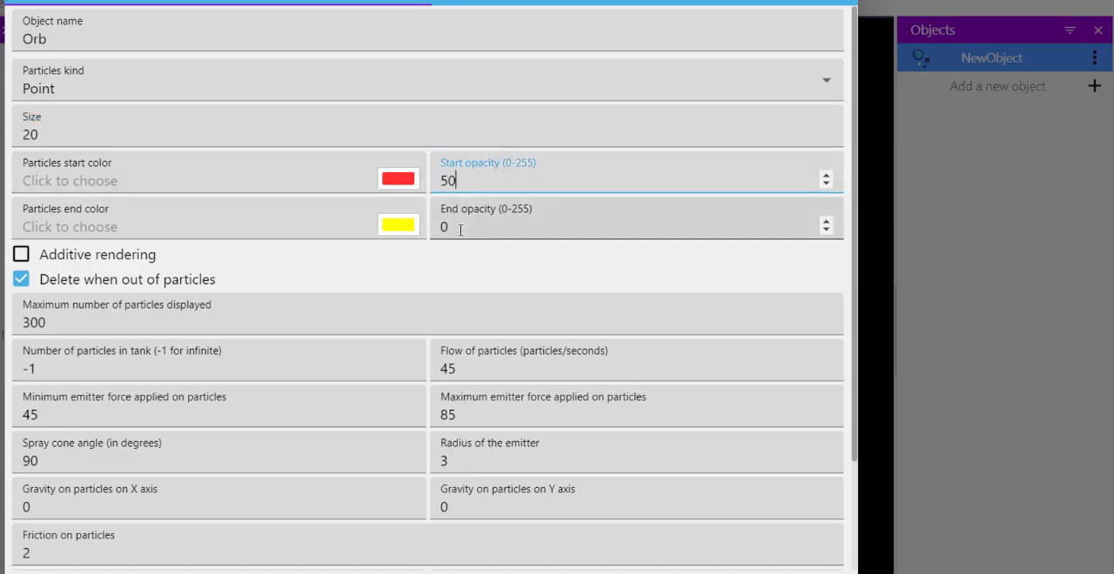
pyautogui.write('2')
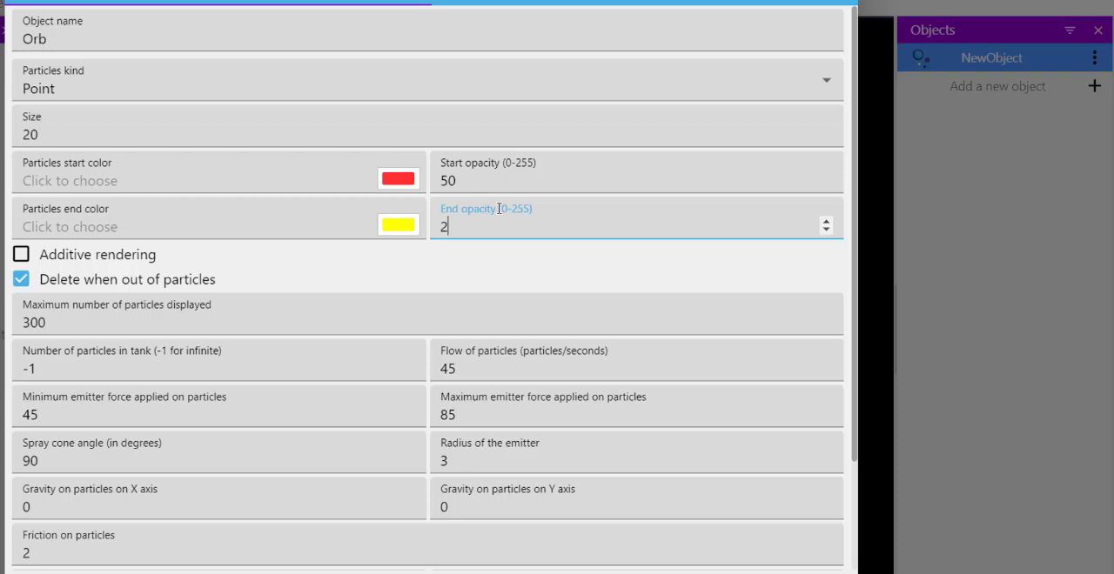
pyautogui.write('55')
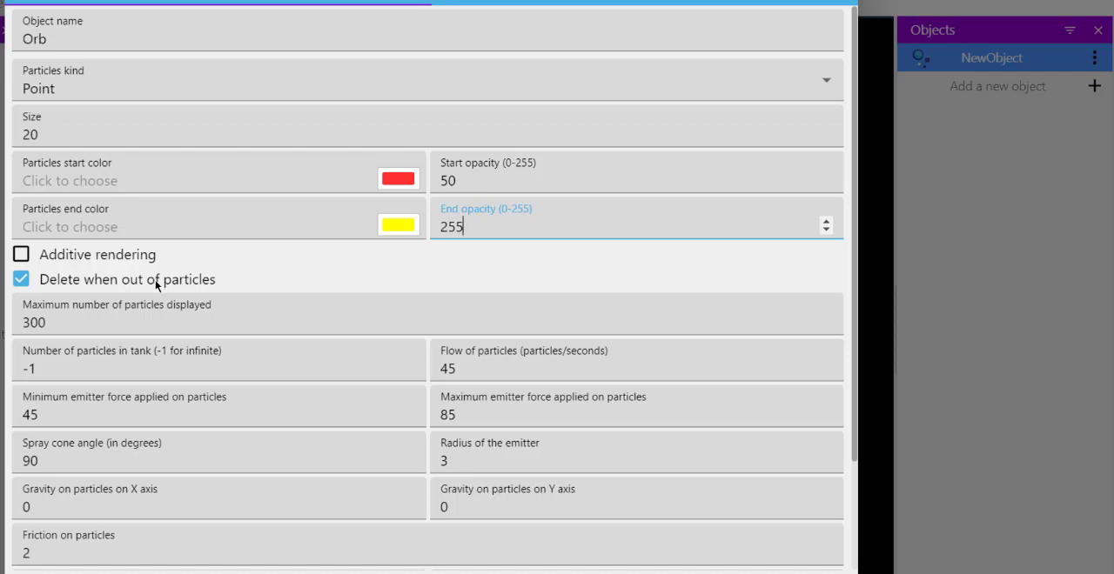
pyautogui.moveTo(112, 290)
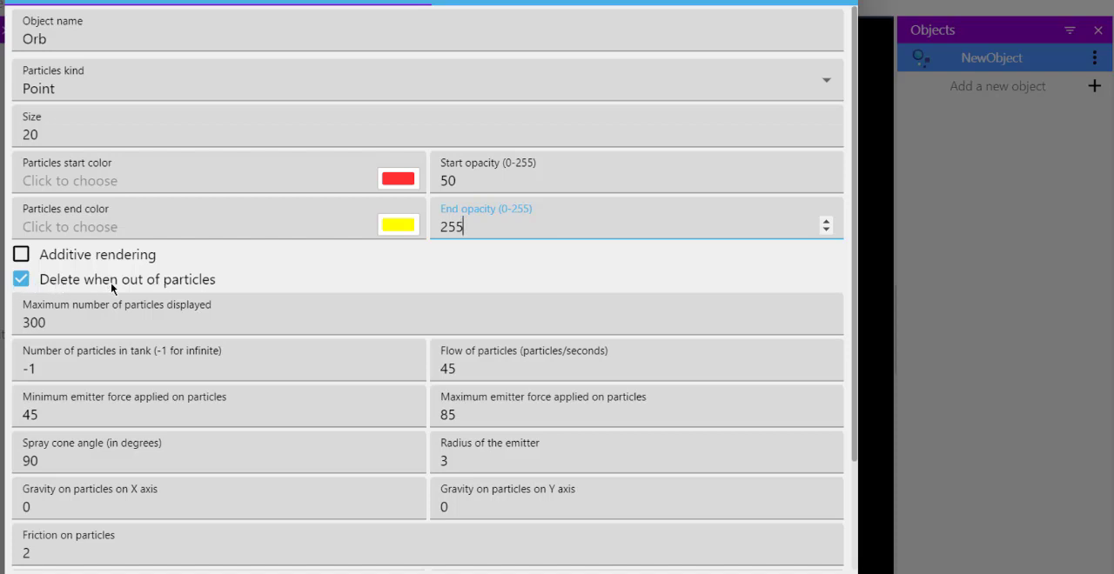
pyautogui.click(20, 279)
pyautogui.write('50')
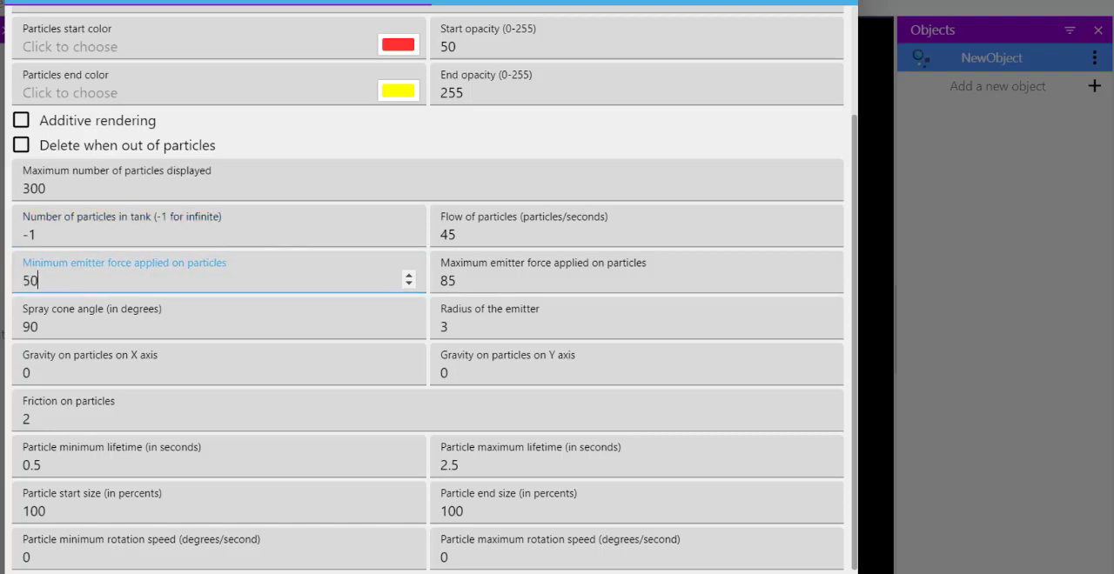
# Set max force 50, cone angle 1, radius 0 and lifetimes 0.6–1 s
pyautogui.click(609, 281)
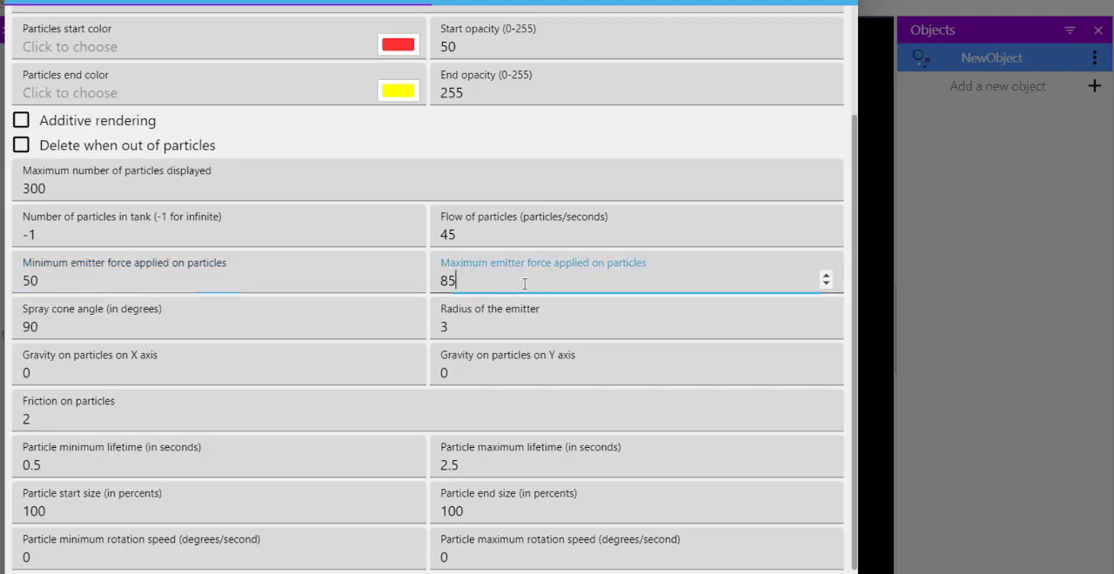
pyautogui.write('50')
pyautogui.click(218, 318)
pyautogui.write('1')
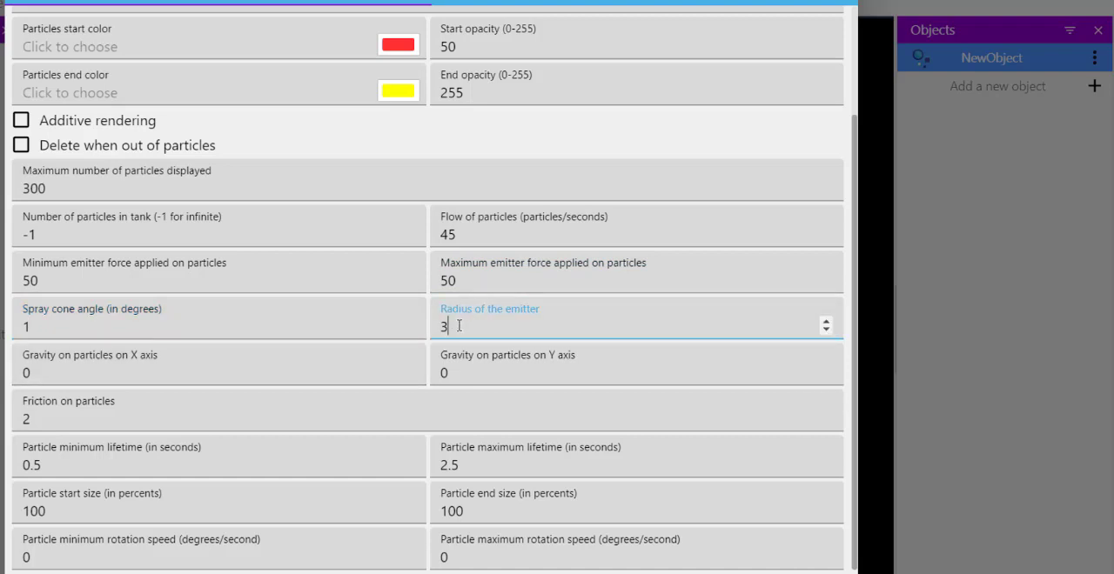
pyautogui.write('0')
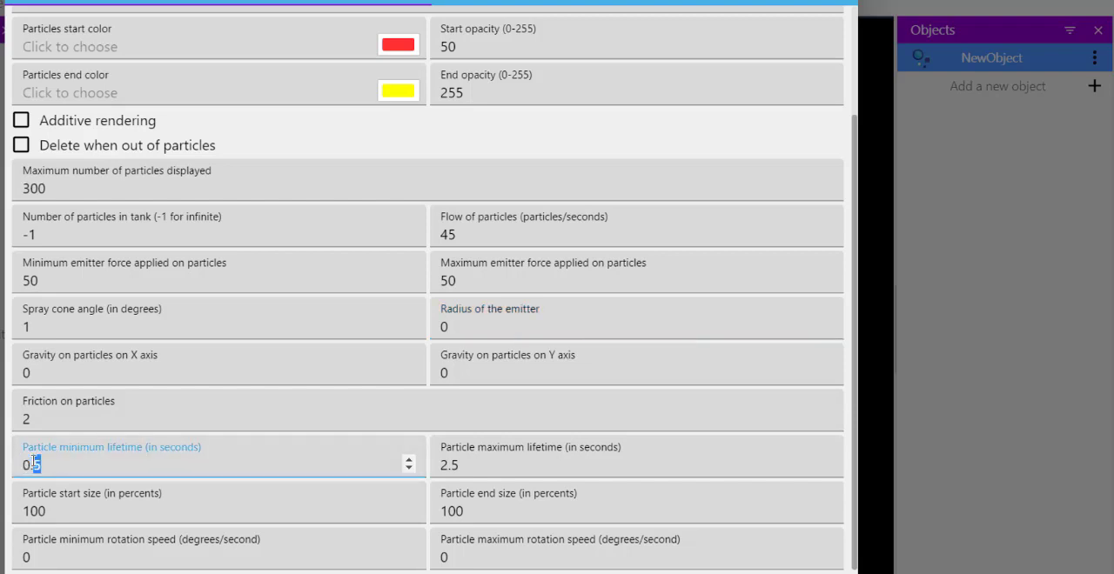
pyautogui.write('0.6000000238418579')
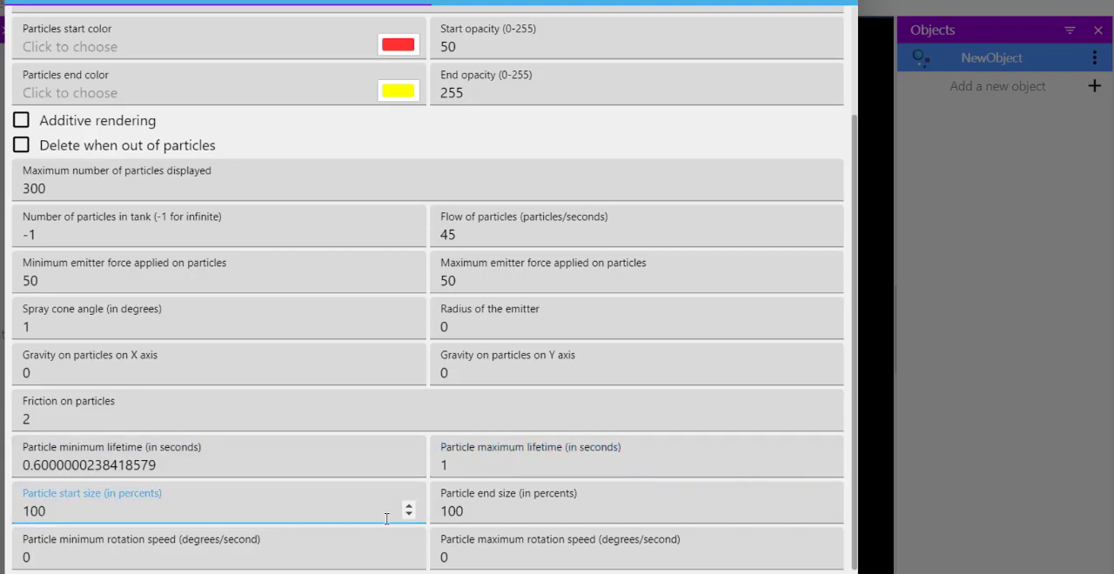
# Set particle end size 1 and rotation speeds 1000, then apply the settings
pyautogui.click(635, 511)
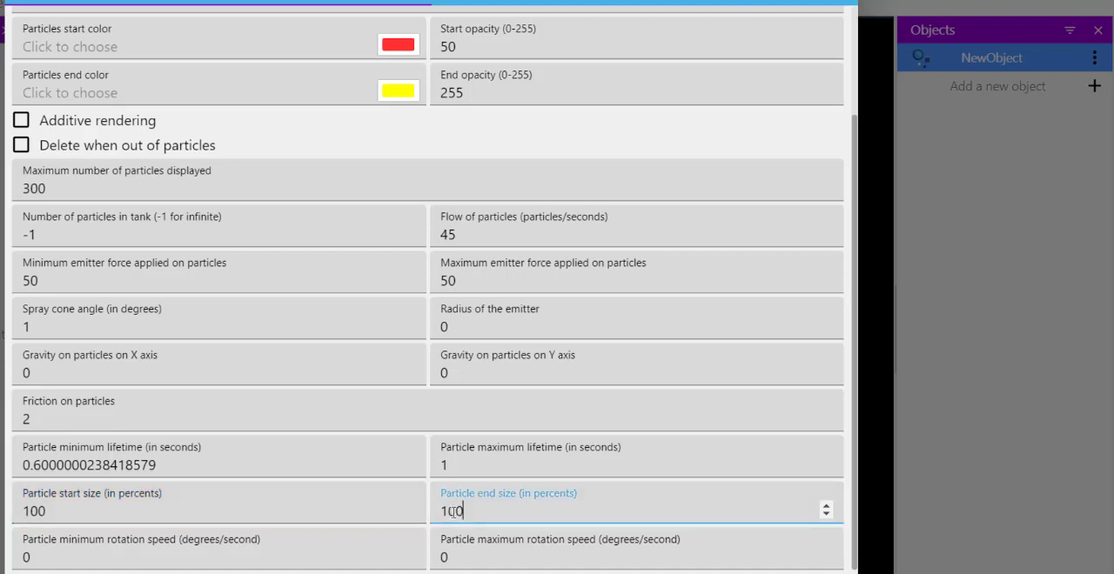
pyautogui.press('Backspace')
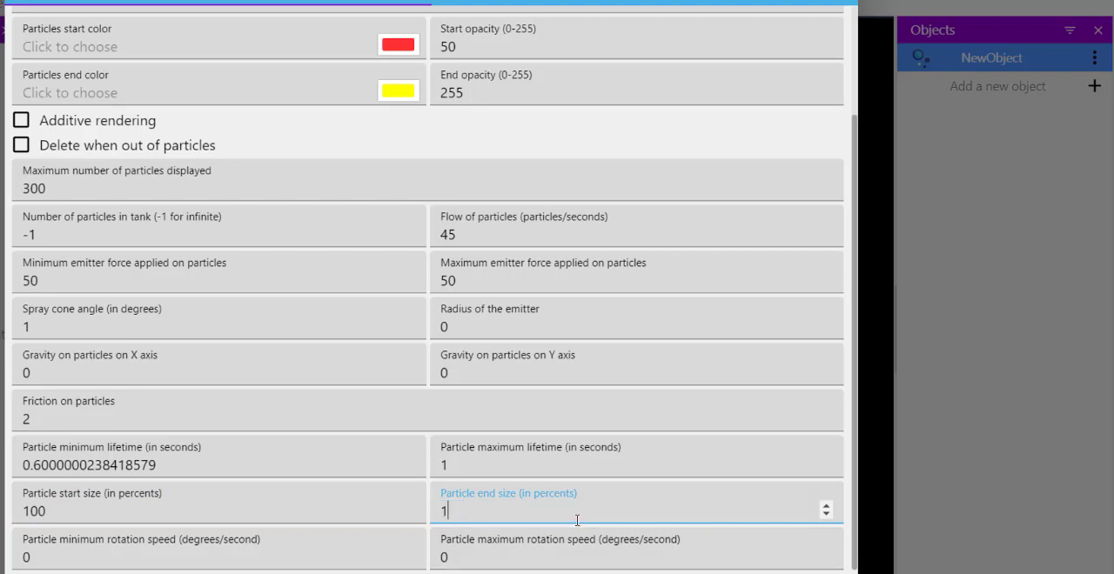
pyautogui.moveTo(207, 477)
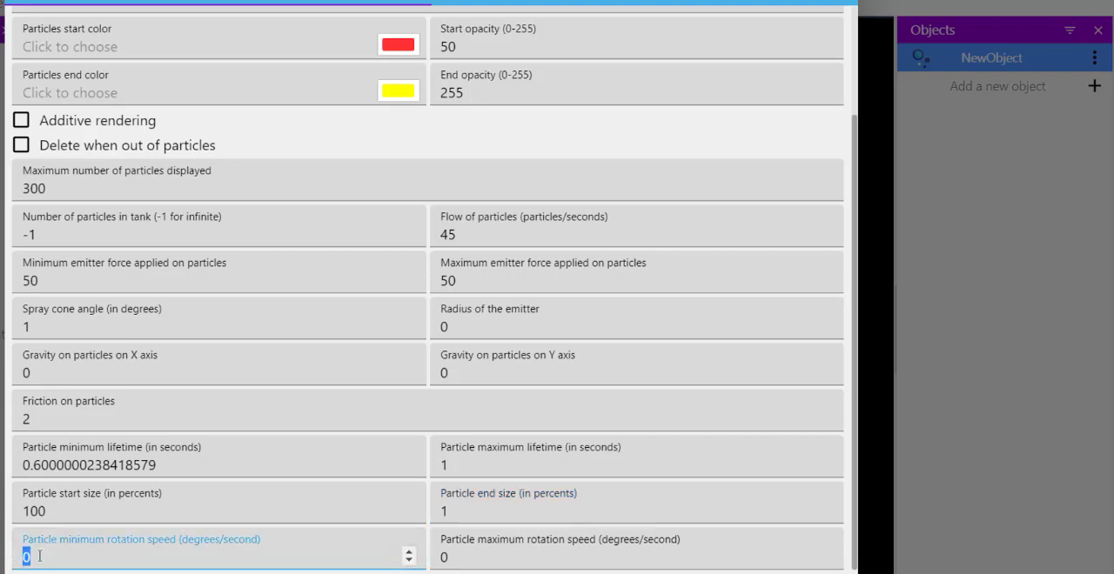
pyautogui.write('1000')
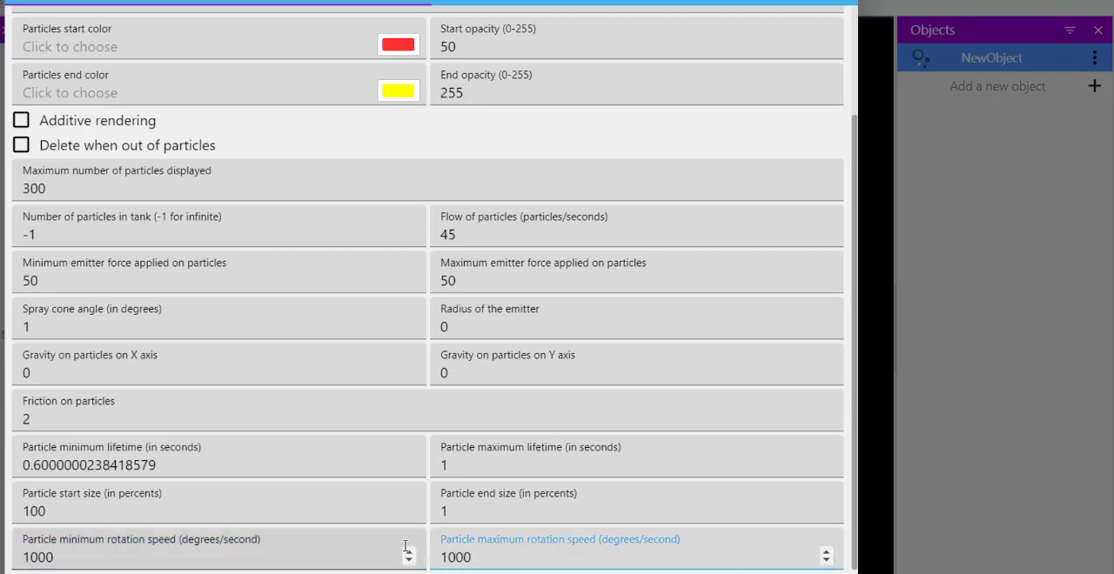
pyautogui.scroll(3)
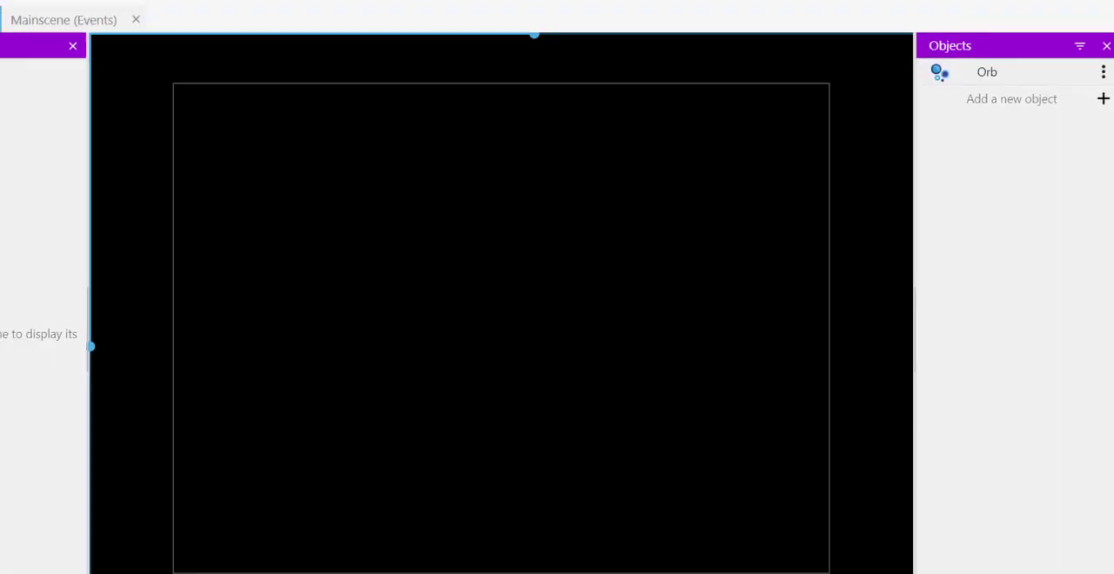
# Place Orb at 339, 253 sized 140×128, rotated 90°, then save and preview
pyautogui.click(98, 55)
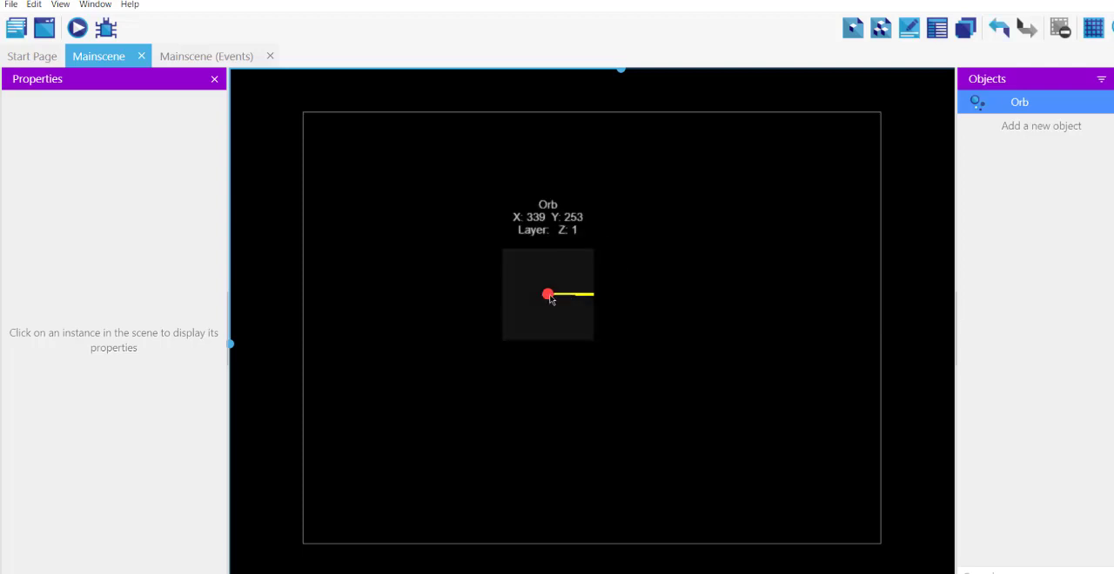
pyautogui.click(547, 294)
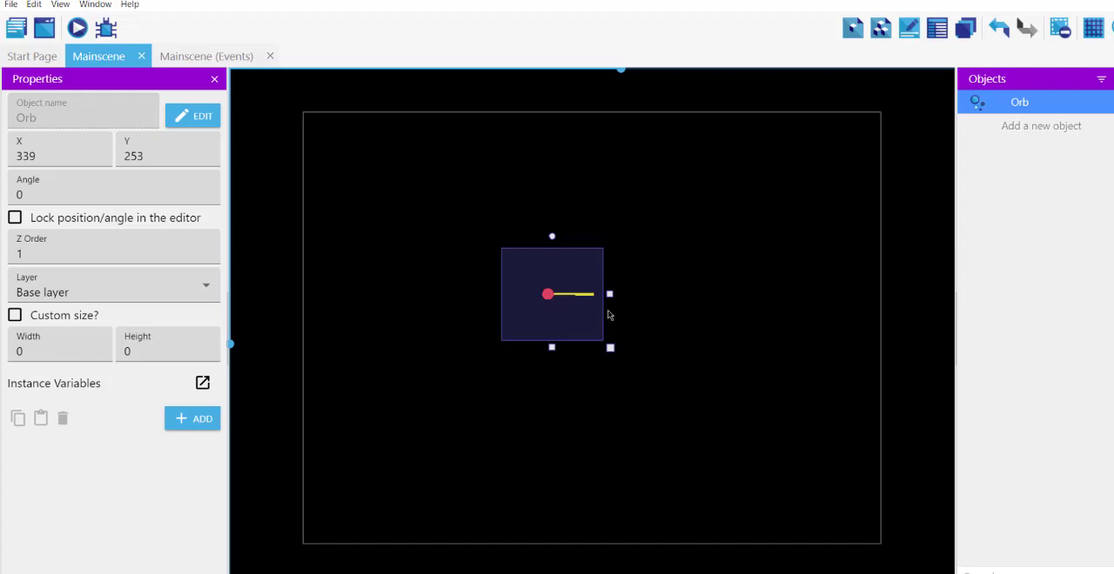
pyautogui.click(14, 315)
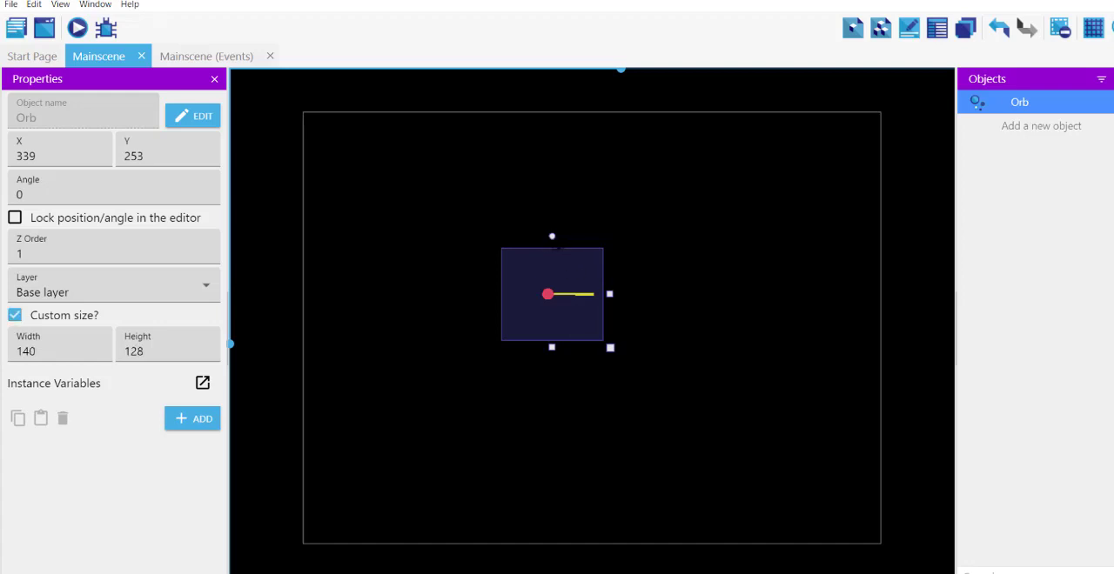
pyautogui.moveTo(609, 295); pyautogui.dragTo(587, 317)
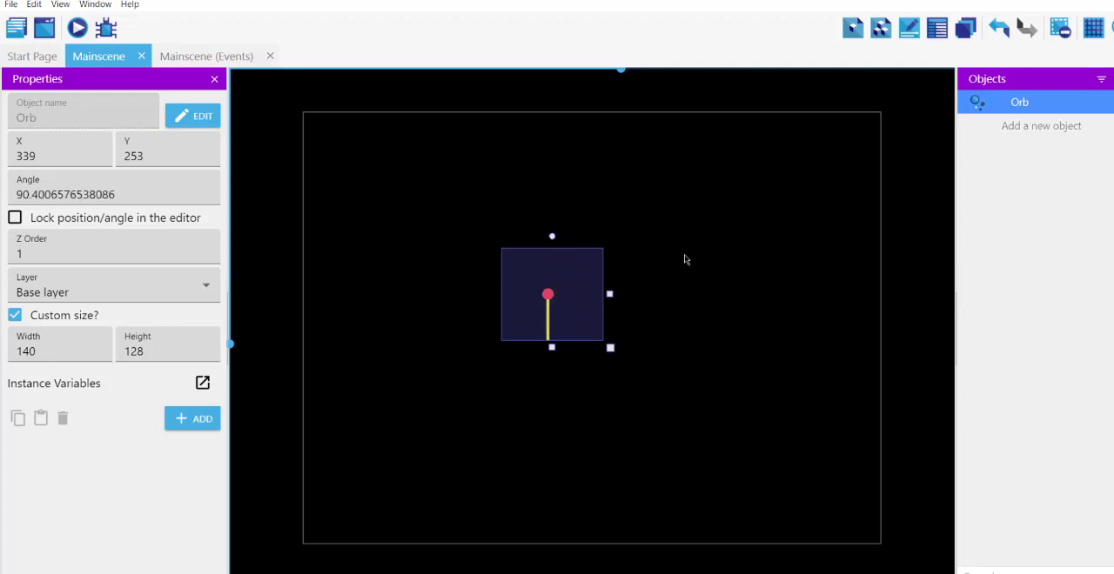
pyautogui.press('ctrl+s')
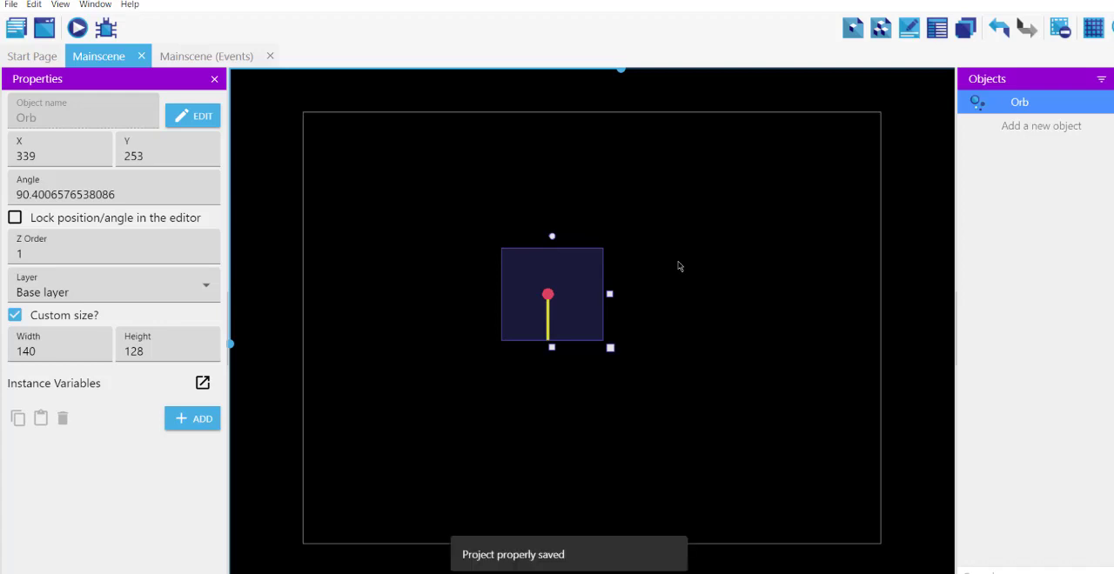
pyautogui.click(77, 27)
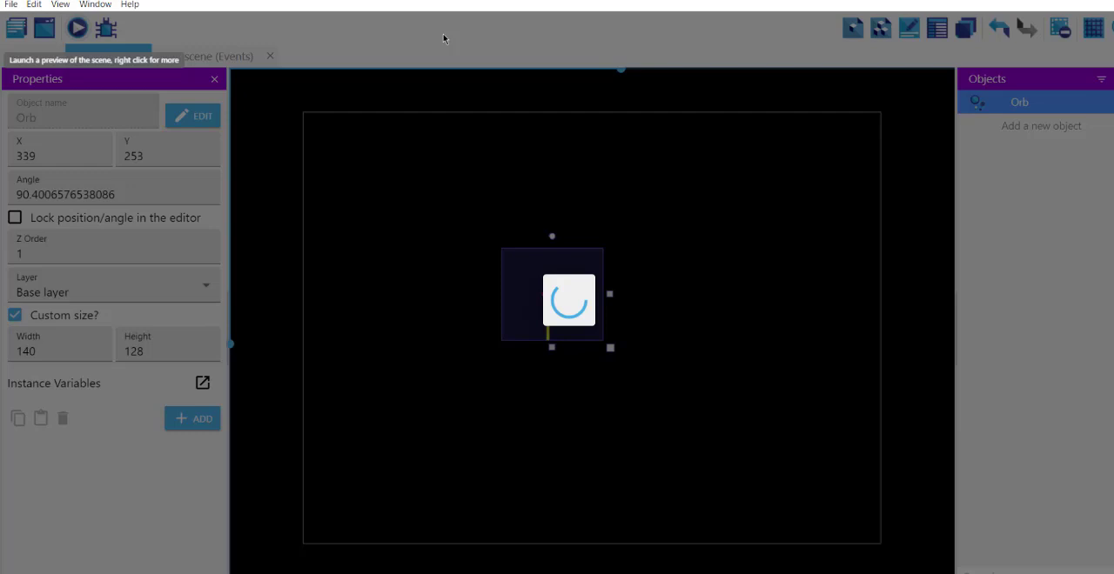
# Watch the preview showing the red orb with its yellow trail pointing down
pyautogui.click(76, 28)
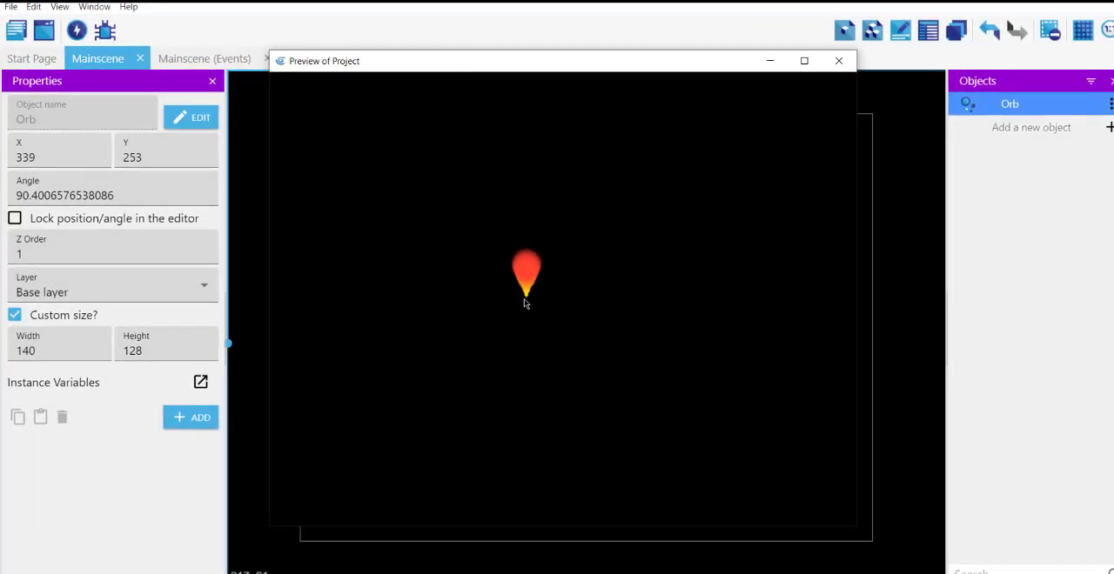
pyautogui.moveTo(520, 139)
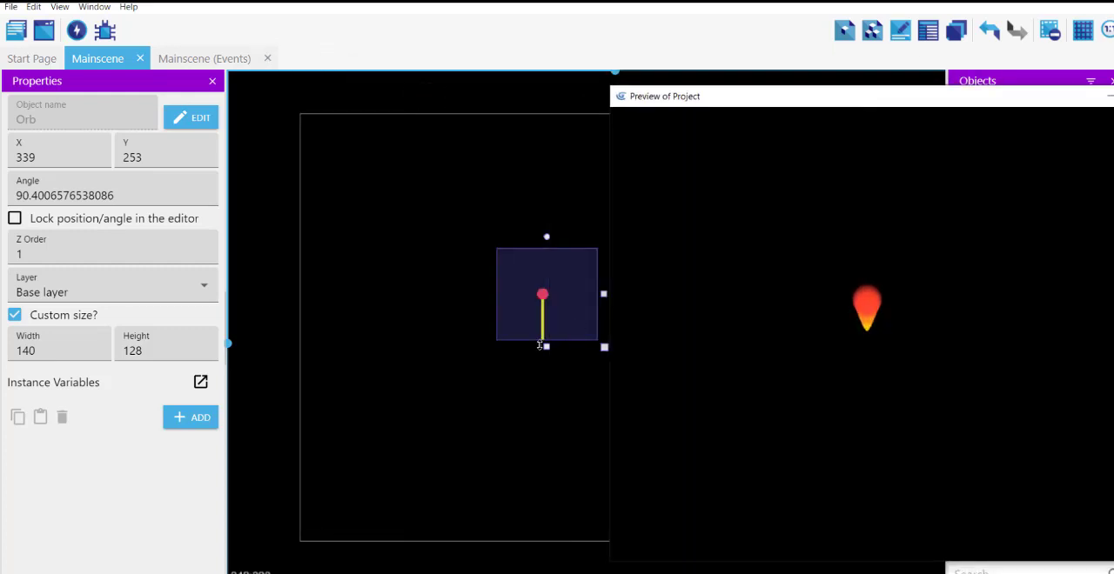
pyautogui.moveTo(635, 277)
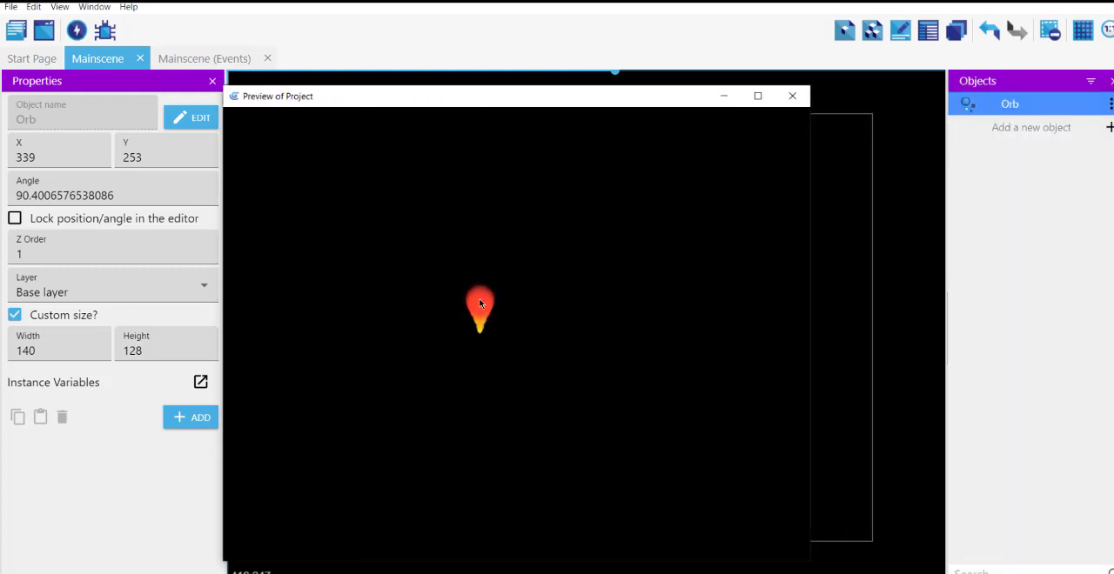
pyautogui.moveTo(494, 363)
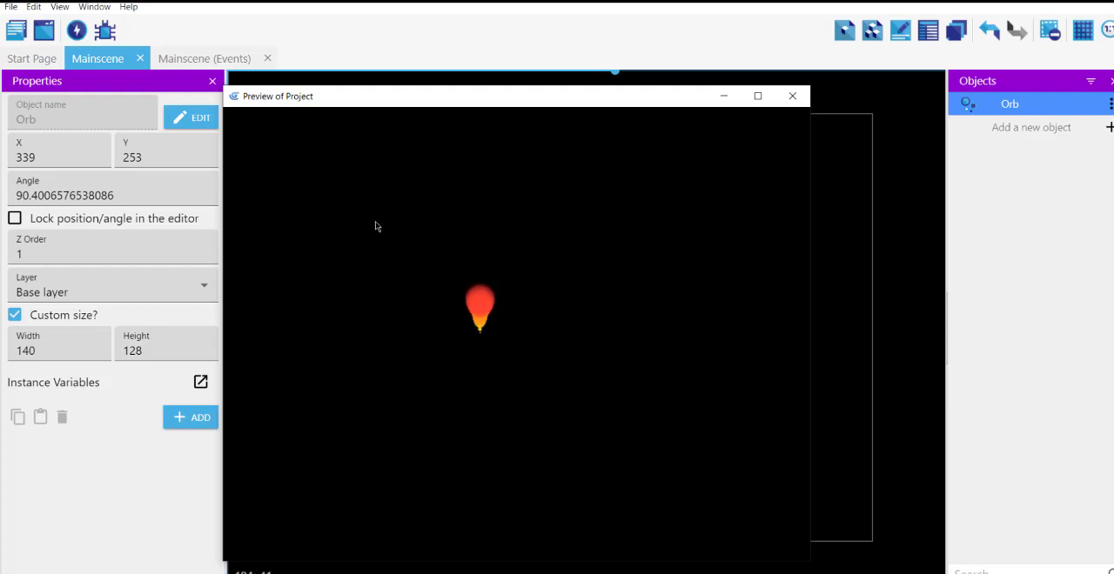
pyautogui.moveTo(279, 215)
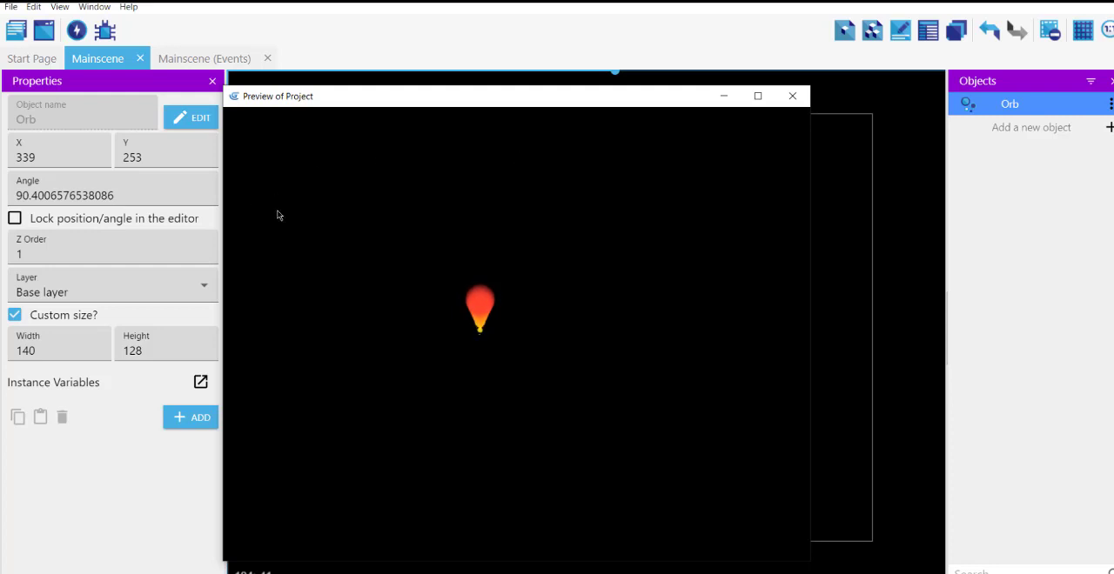
pyautogui.moveTo(230, 164)
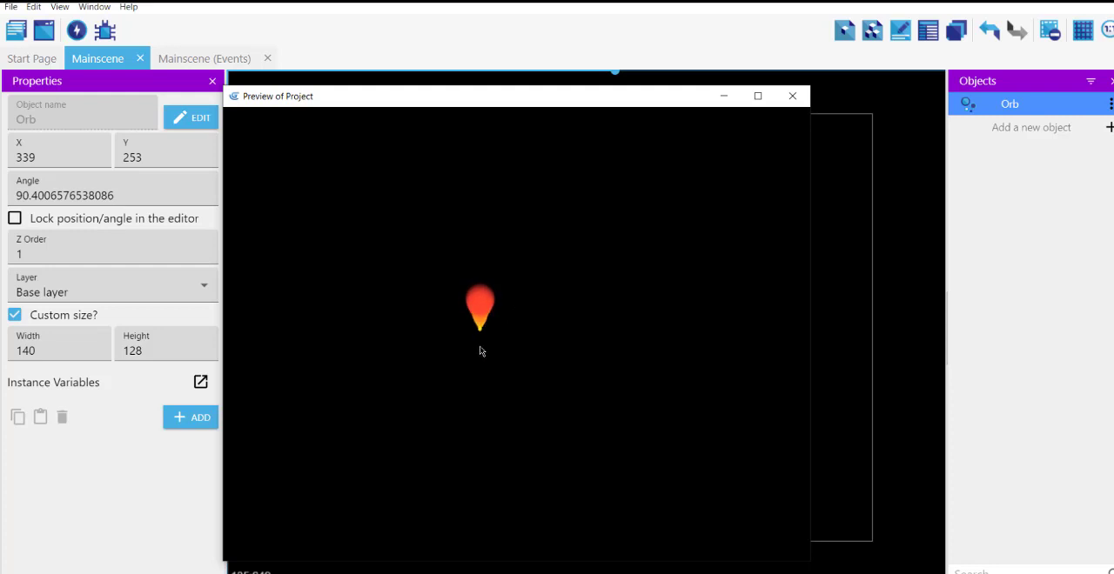
pyautogui.moveTo(481, 338)
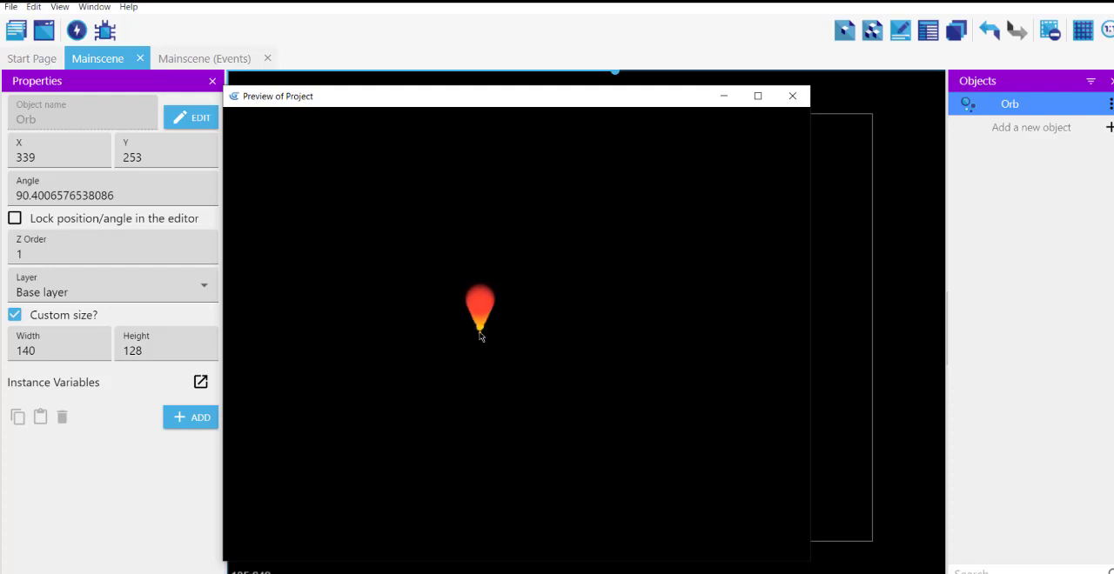